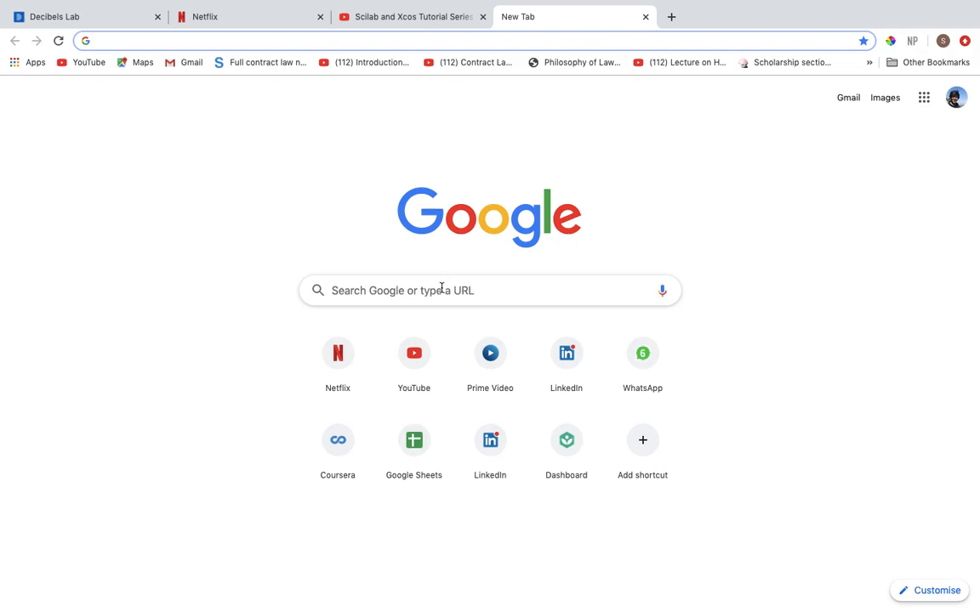
# Step: Enter 'scilab' in the Chrome address bar to reach scilab.org
pyautogui.write('scilab.org')
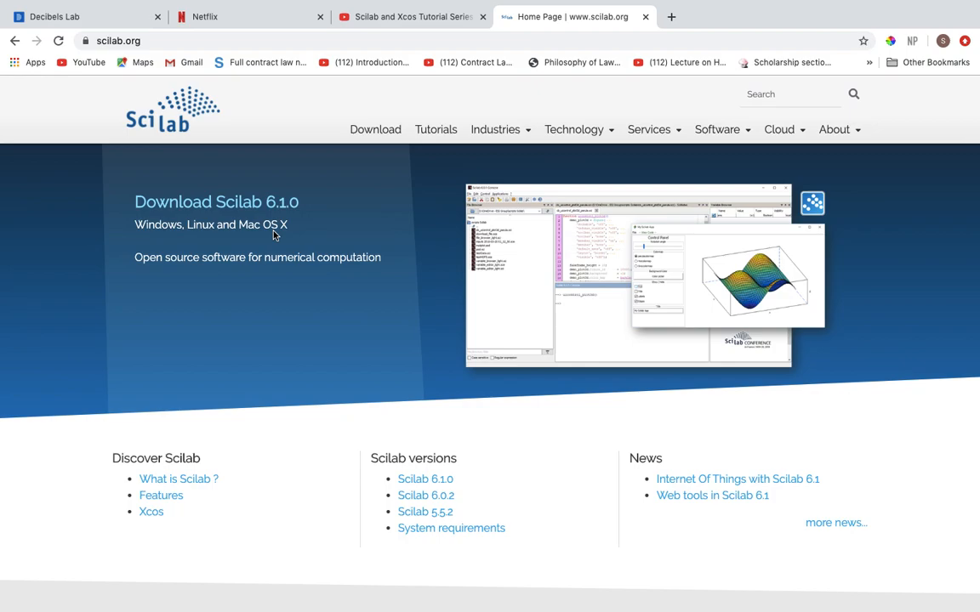
pyautogui.click(649, 129)
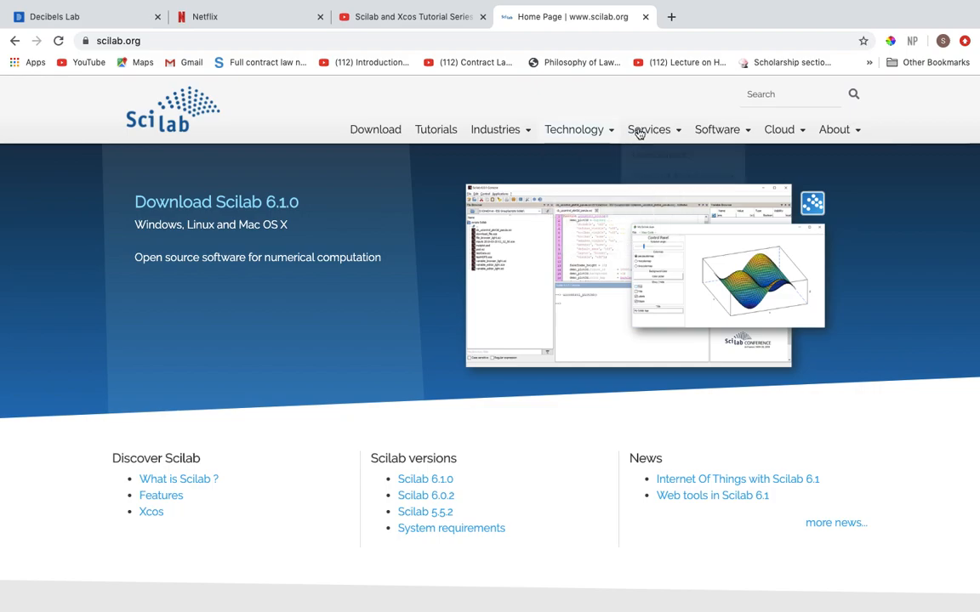
pyautogui.click(574, 129)
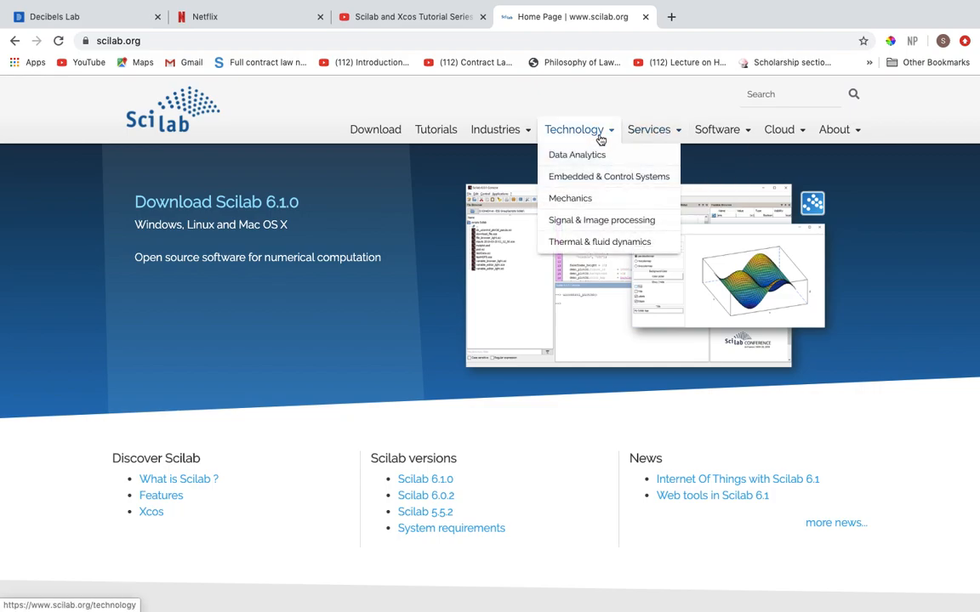
pyautogui.moveTo(577, 155)
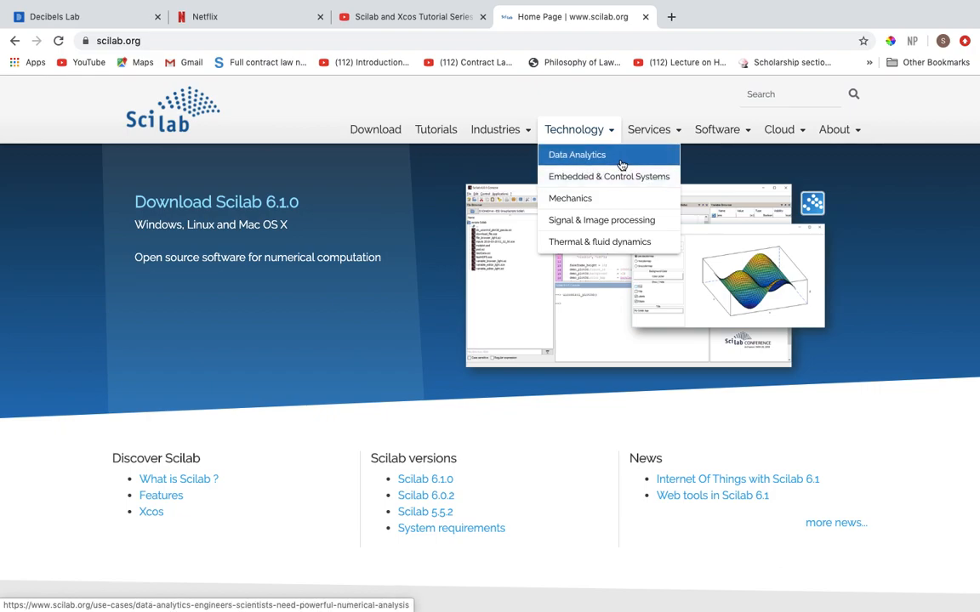
pyautogui.moveTo(609, 176)
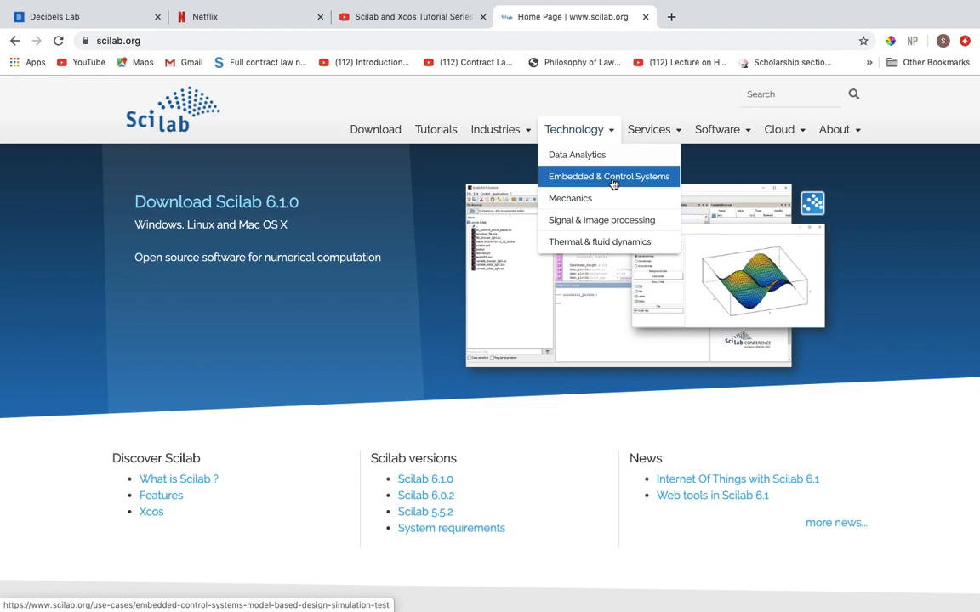
pyautogui.moveTo(601, 219)
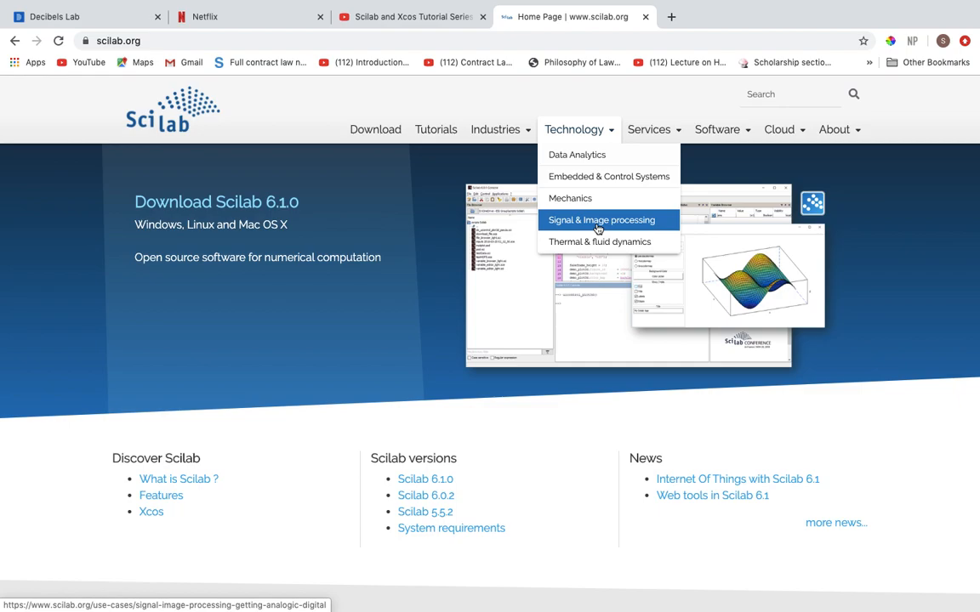
pyautogui.moveTo(593, 235)
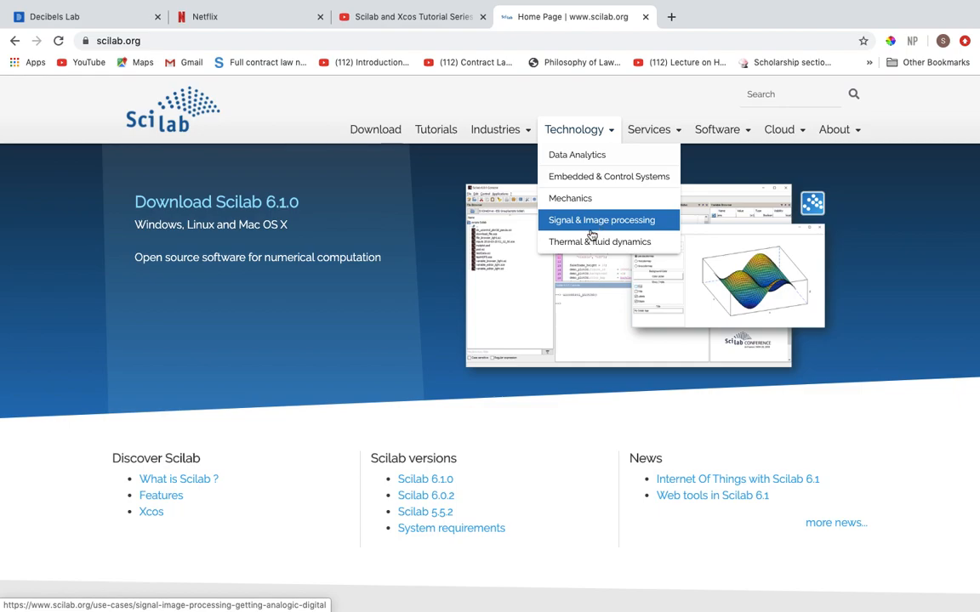
pyautogui.moveTo(599, 242)
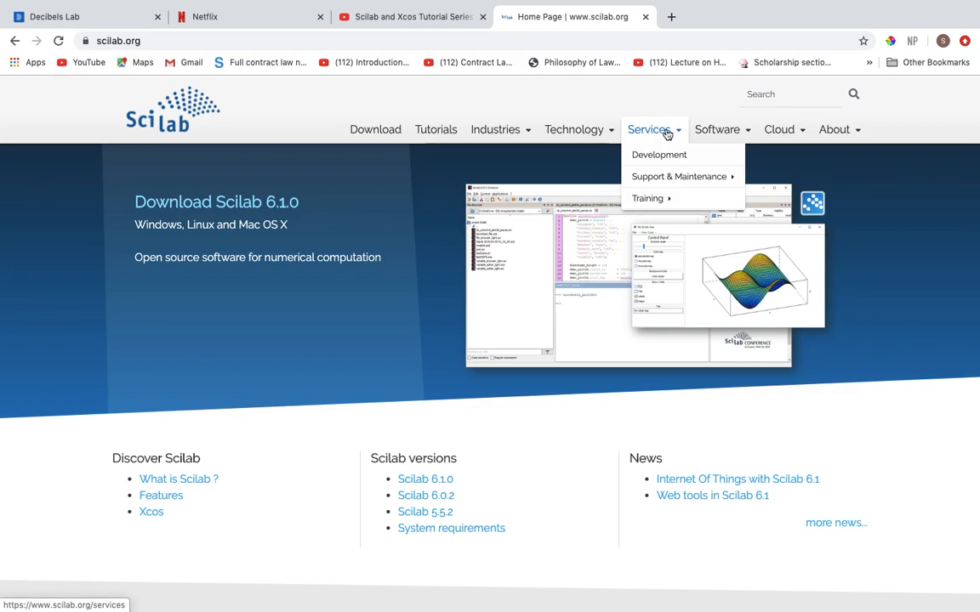
pyautogui.click(717, 129)
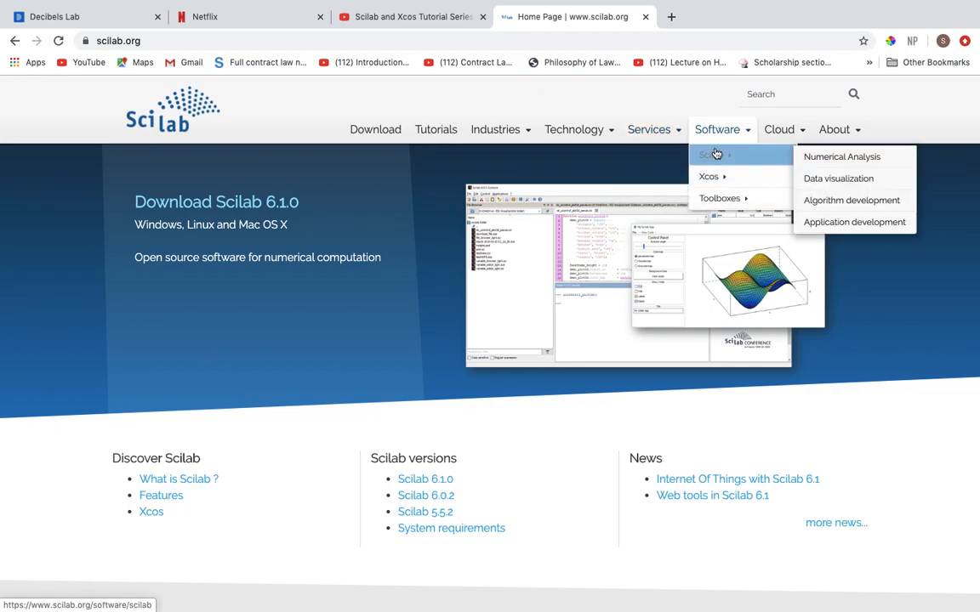
pyautogui.moveTo(711, 155)
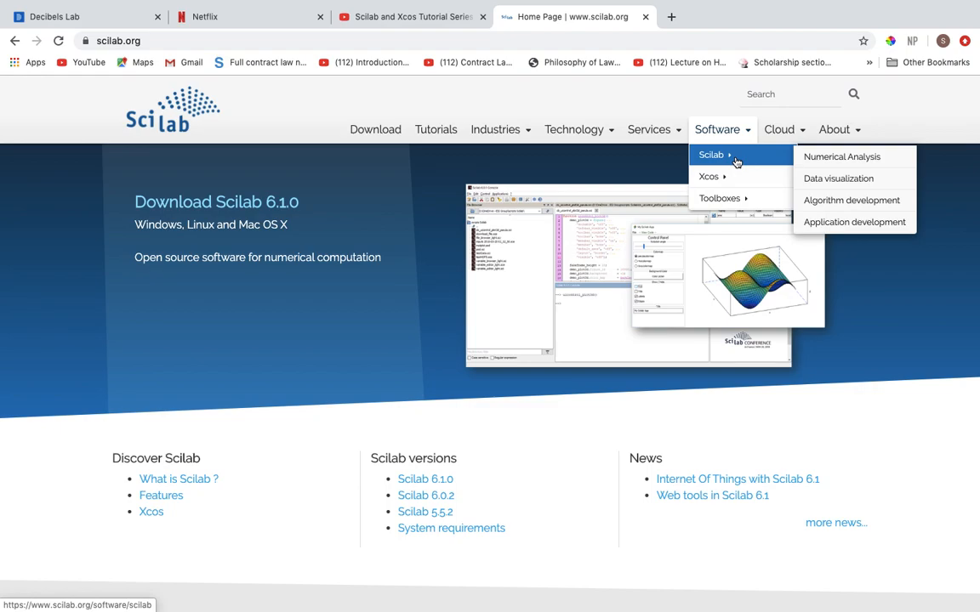
pyautogui.moveTo(708, 176)
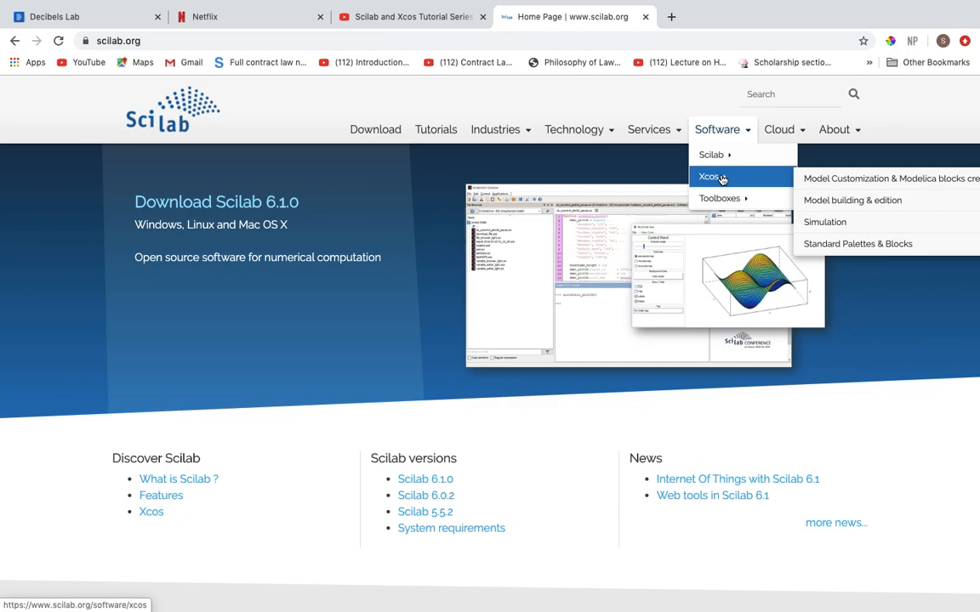
pyautogui.moveTo(719, 198)
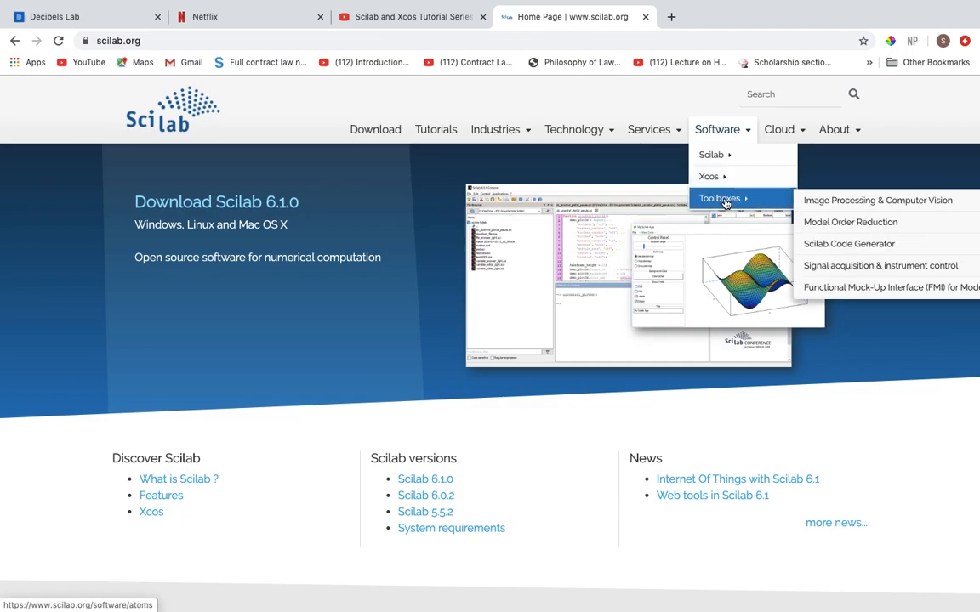
pyautogui.moveTo(366, 117)
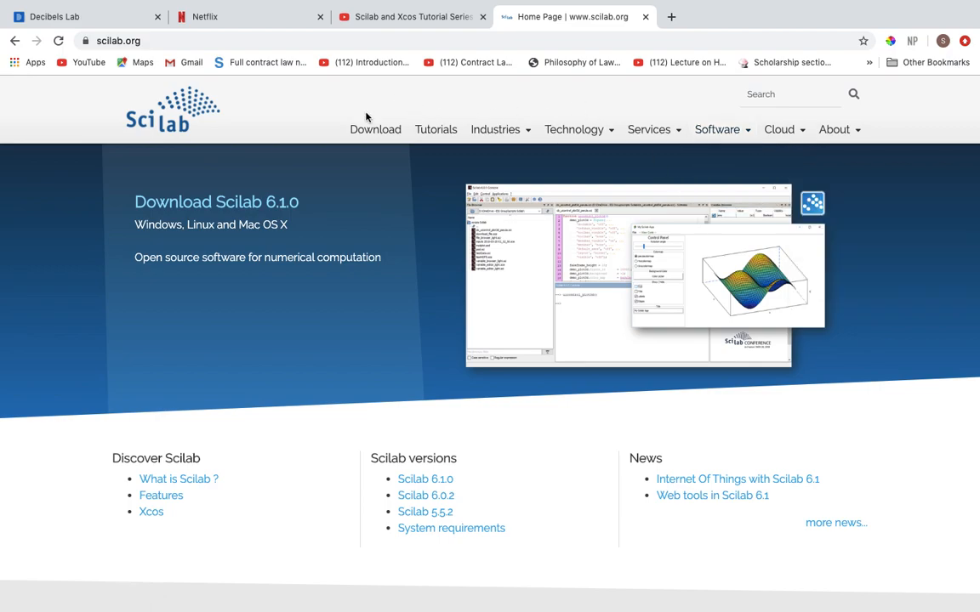
# Step: Go to Download and scroll to the Windows, GNU/Linux and Mac OS X sections
pyautogui.click(375, 129)
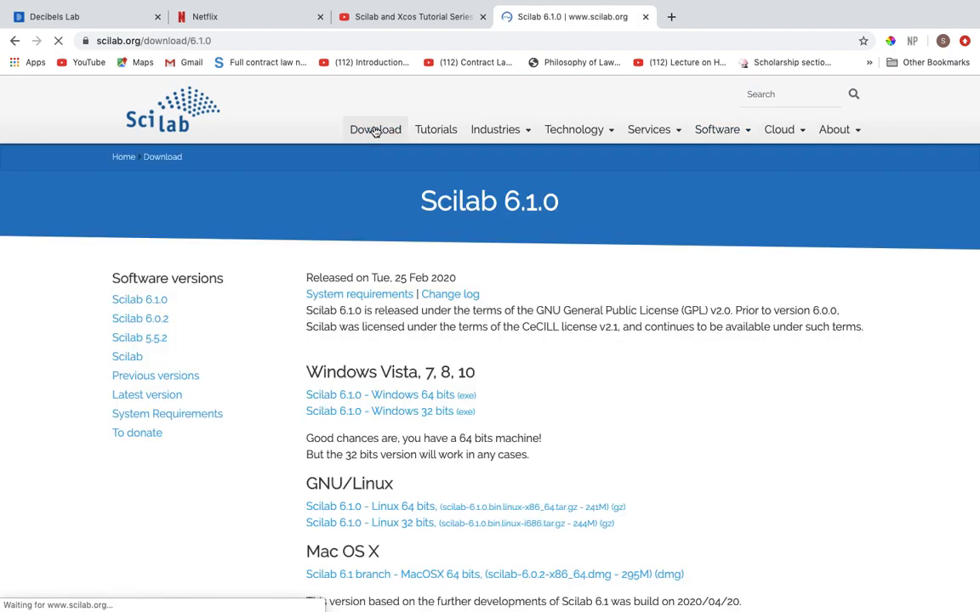
pyautogui.scroll(-3)
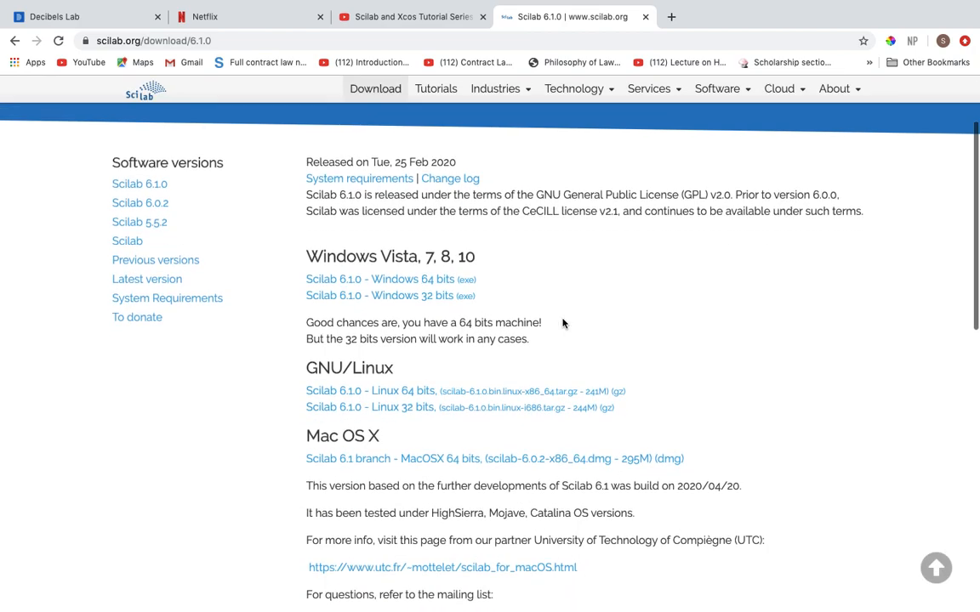
pyautogui.scroll(-3)
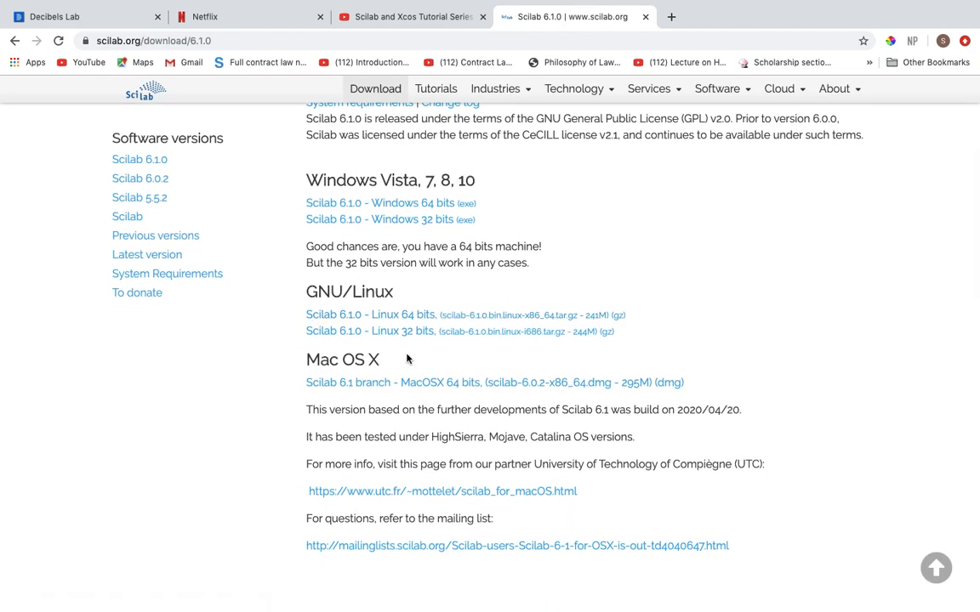